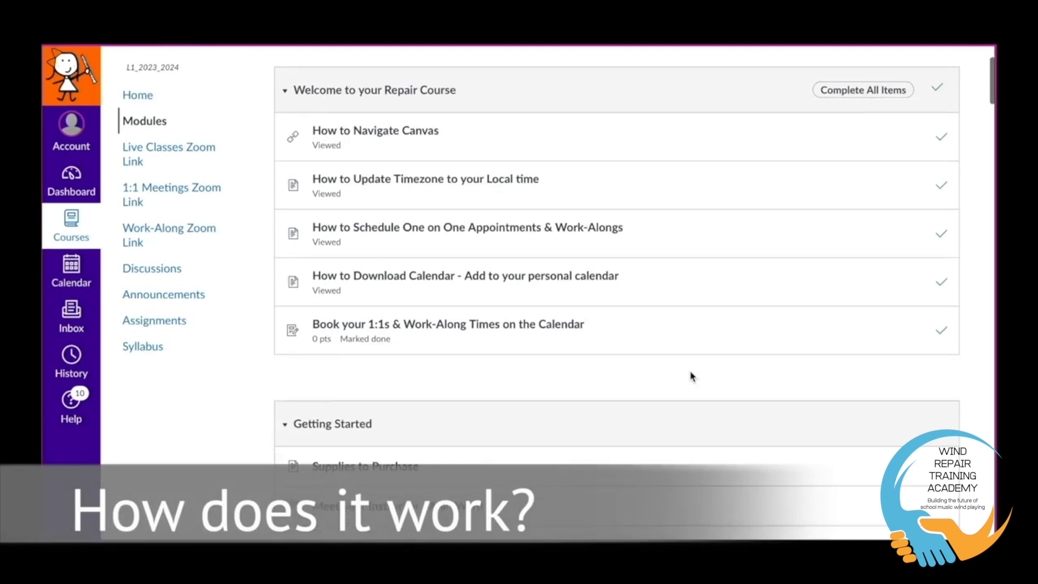
pyautogui.scroll(-3)
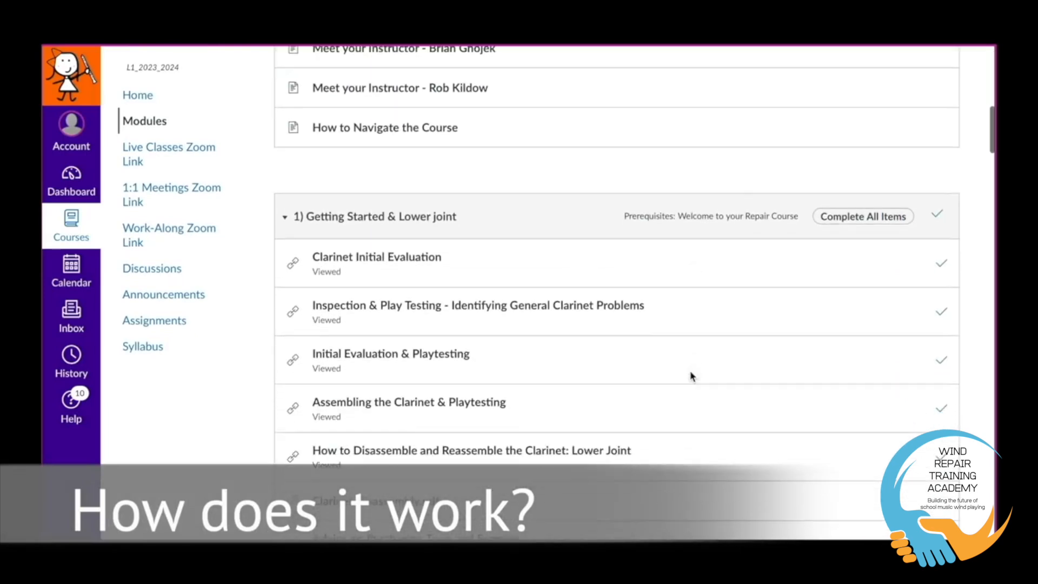
pyautogui.scroll(-3)
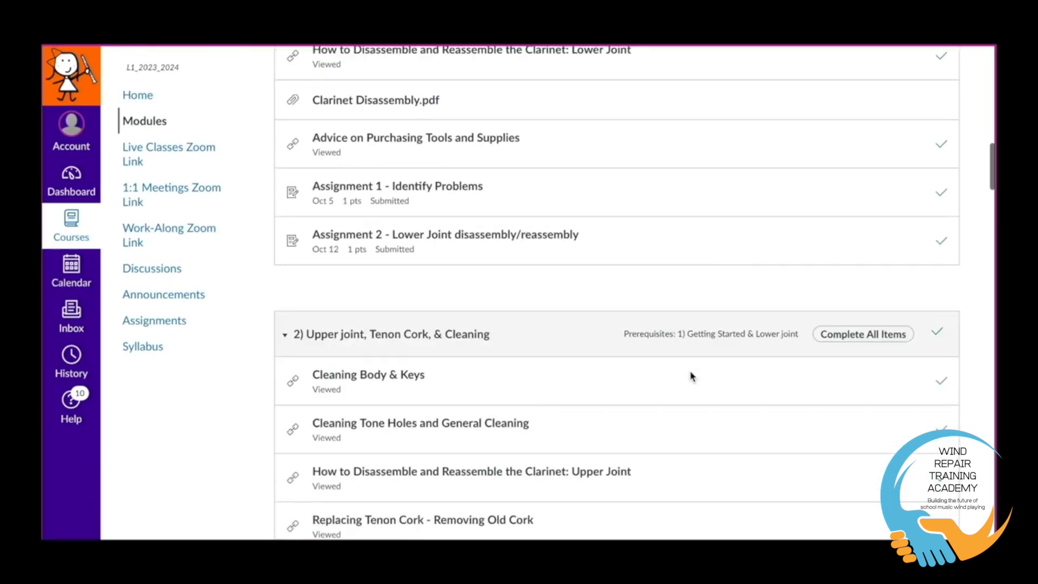
pyautogui.scroll(-3)
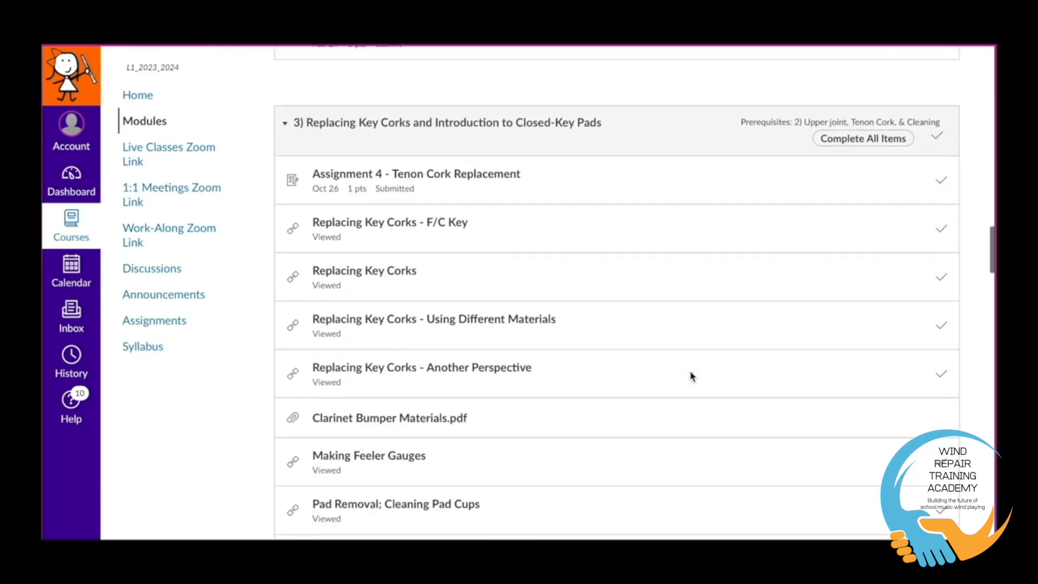
pyautogui.scroll(-3)
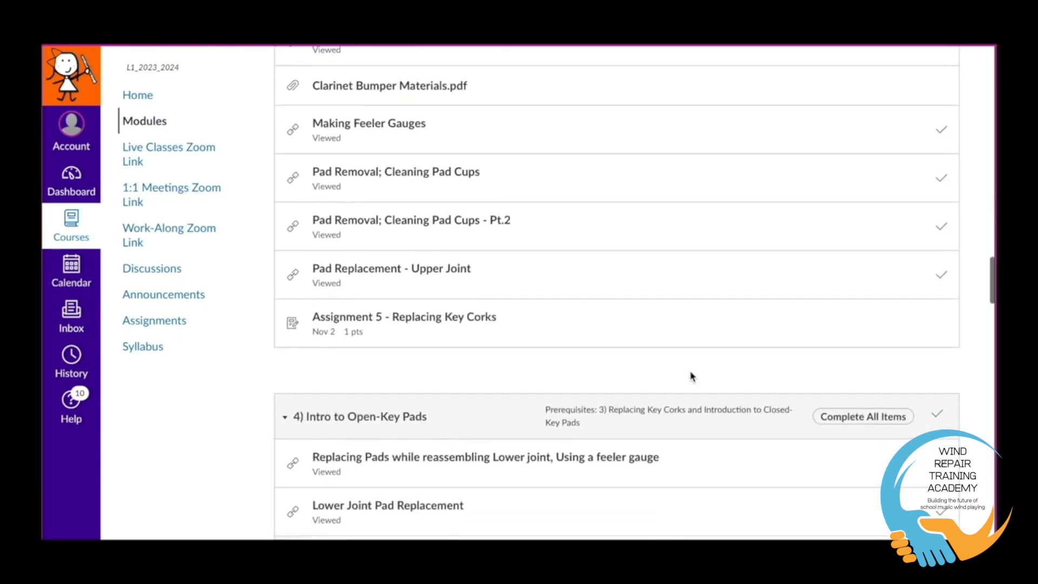
pyautogui.scroll(-3)
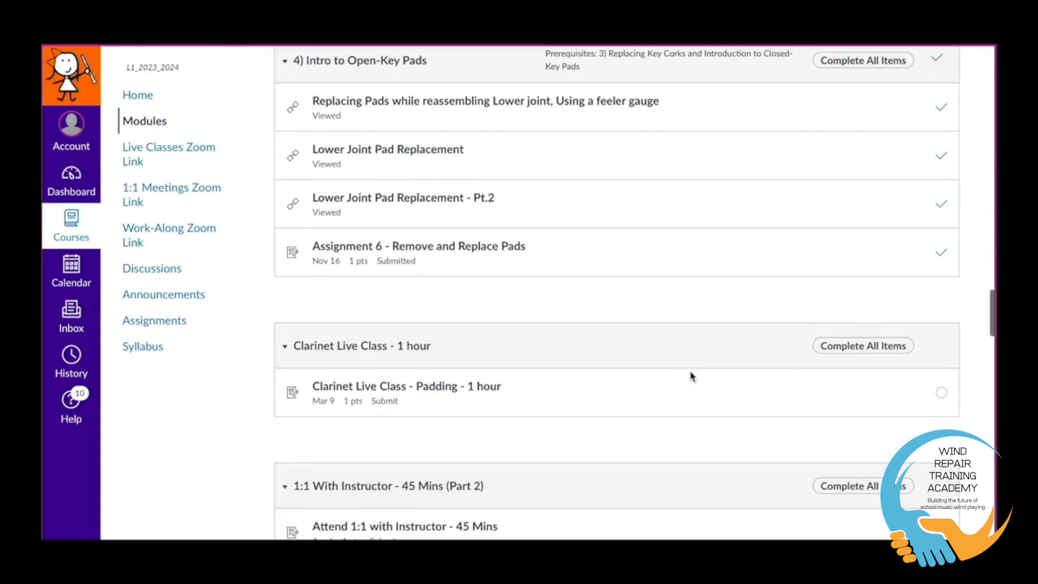
pyautogui.scroll(-3)
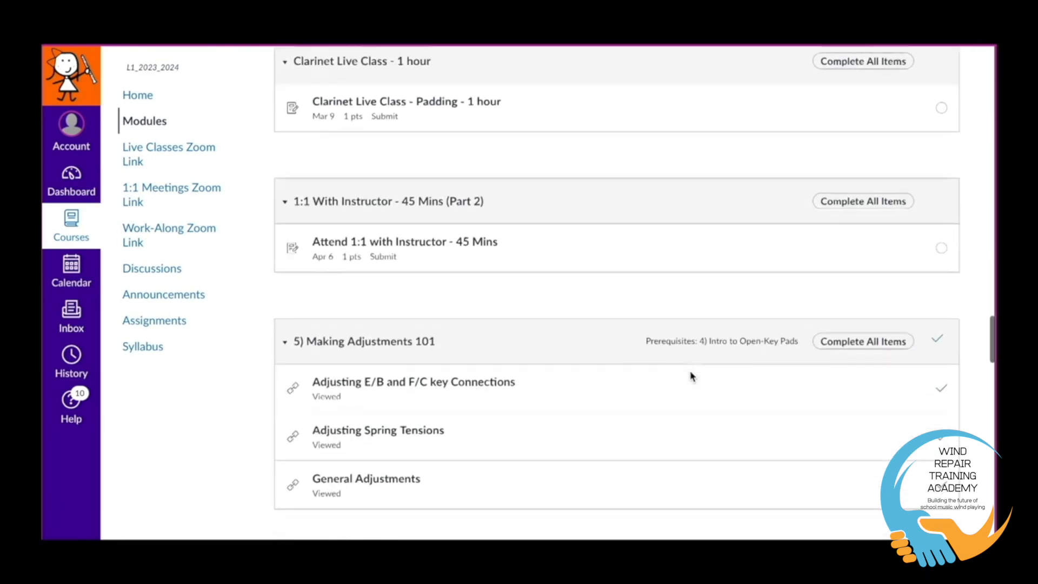
pyautogui.scroll(-3)
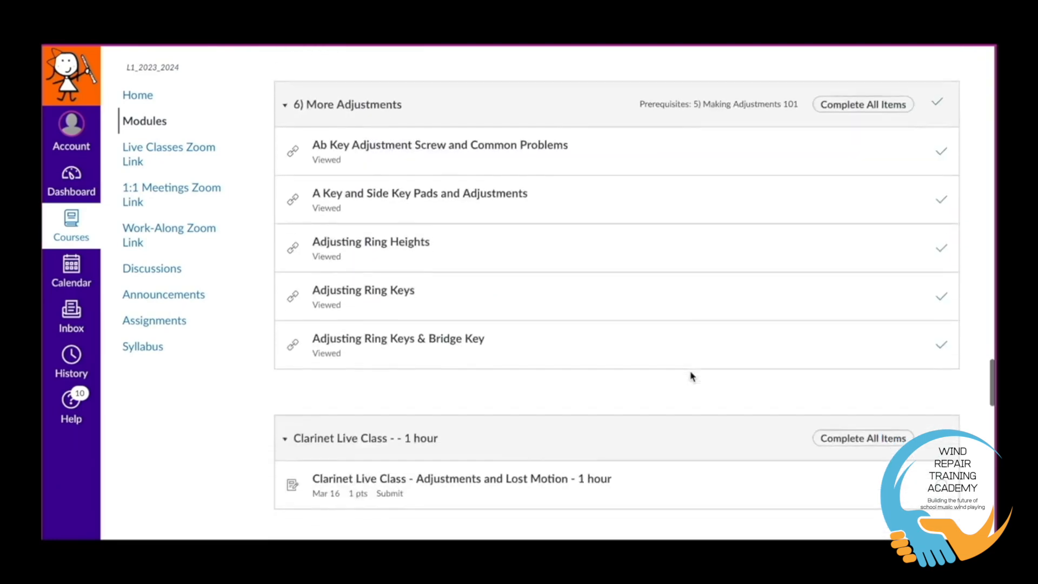
pyautogui.scroll(-3)
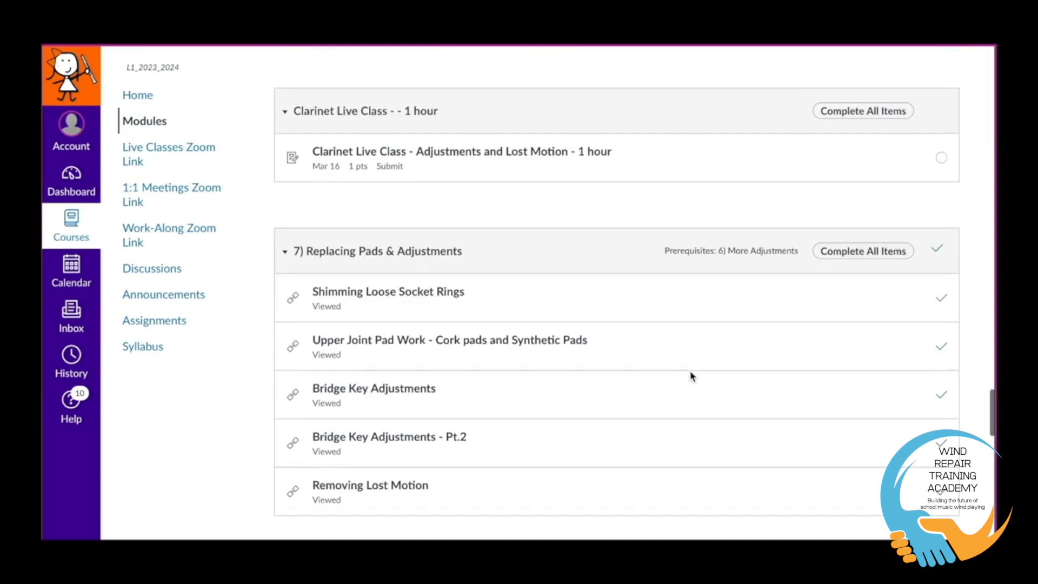
pyautogui.scroll(-3)
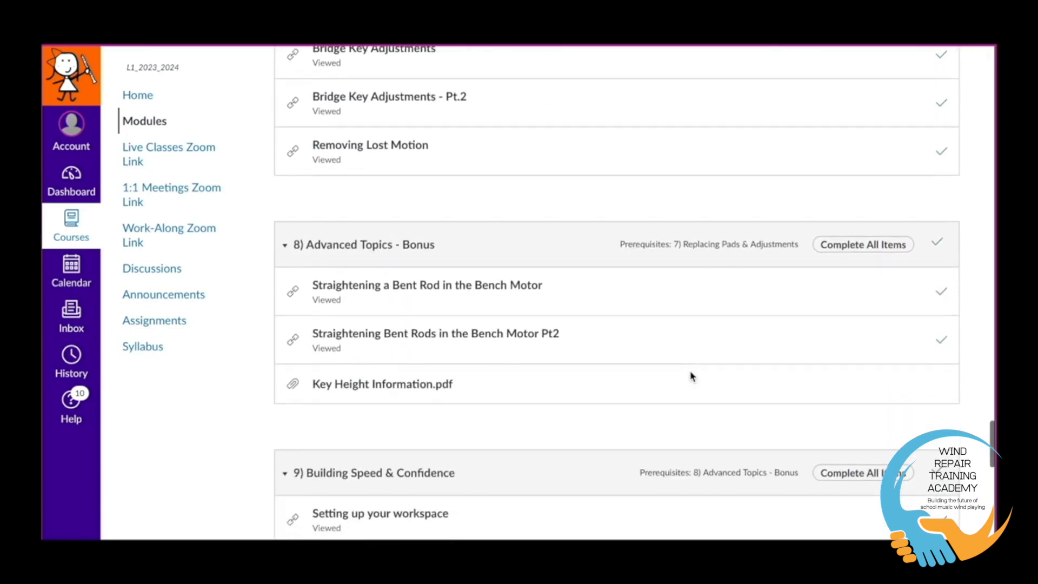
pyautogui.scroll(-3)
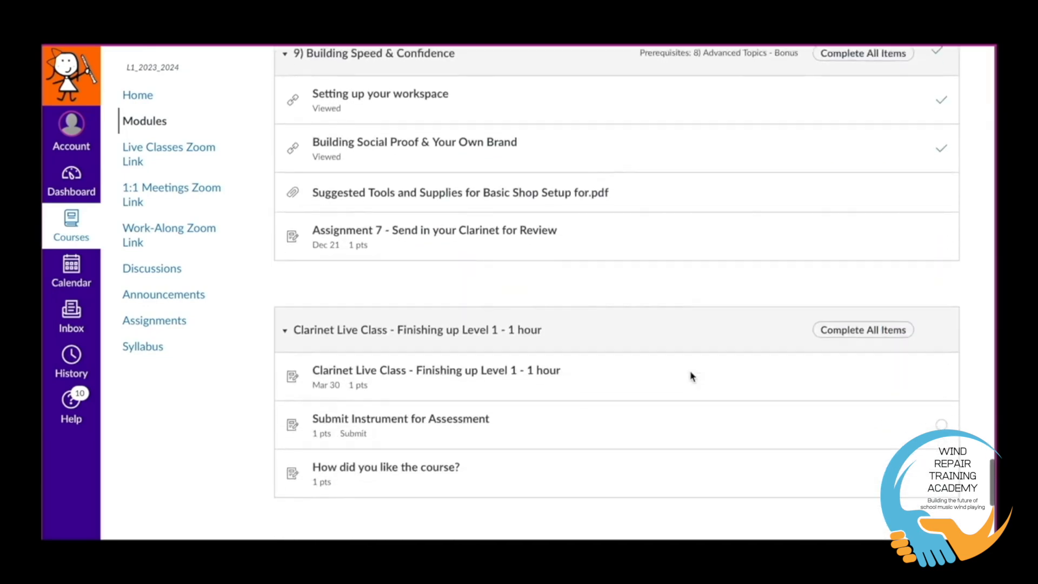
pyautogui.scroll(-3)
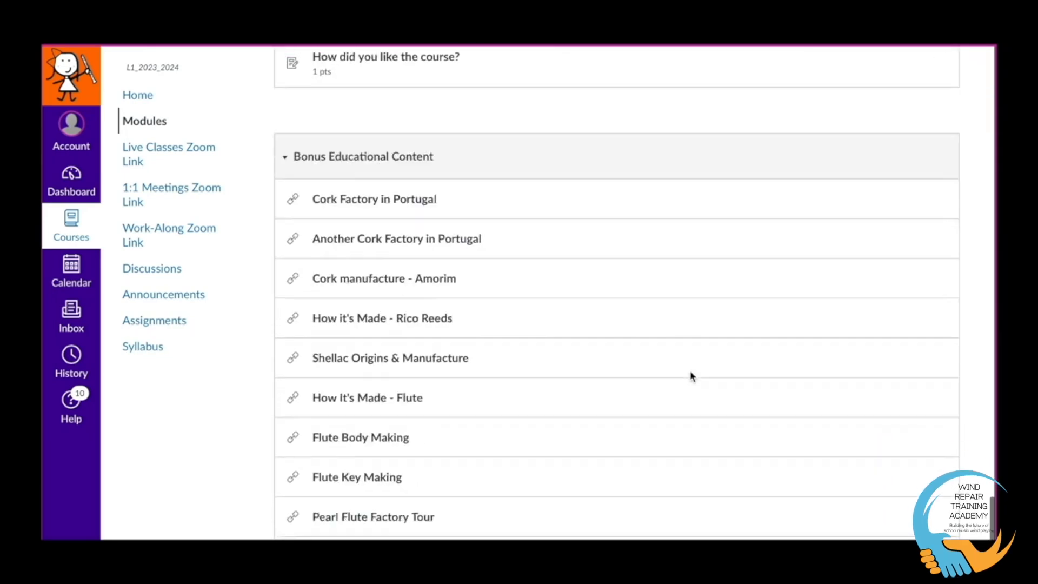